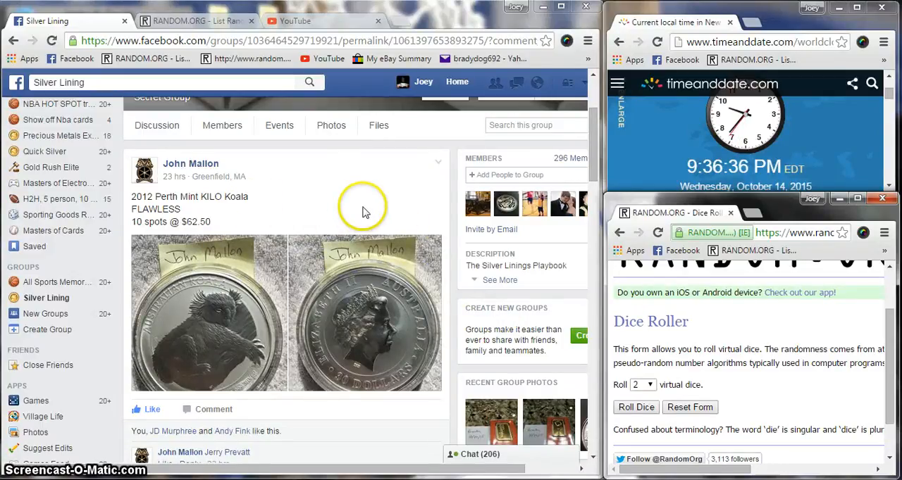
Step: Scroll the group post until the latest comments and comment box are visible
scroll(down, 3)
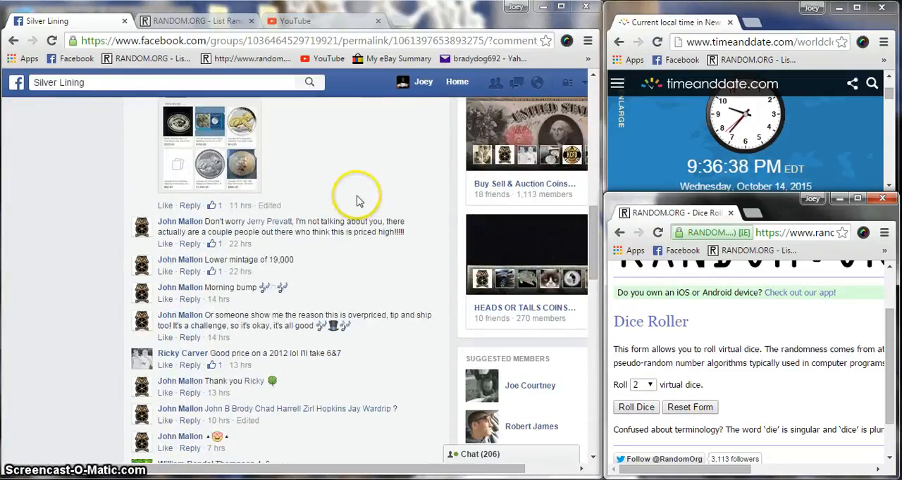
scroll(down, 3)
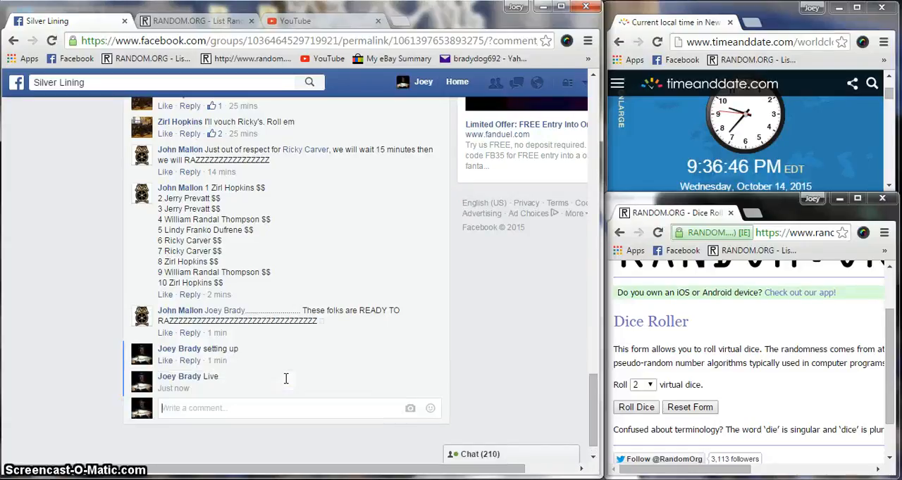
mouse_move(211, 400)
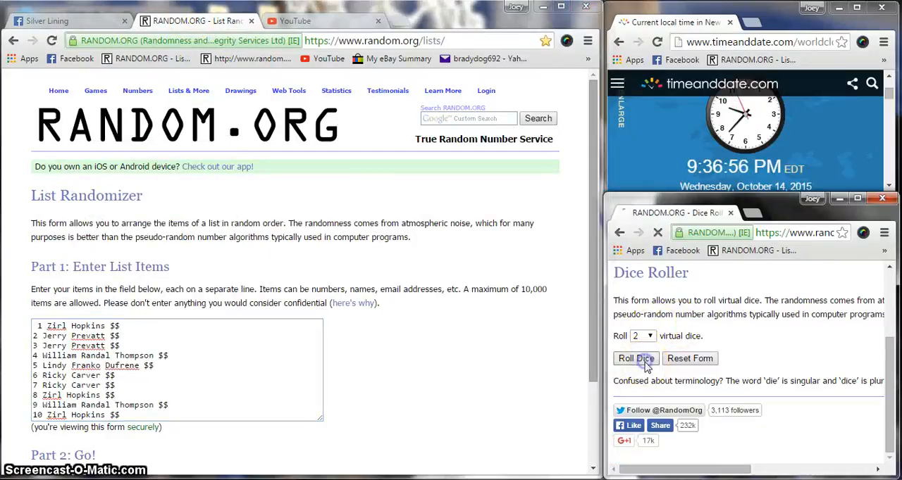
Step: Roll two dice (a one and a six, seven total) and adjust the system volume
click(635, 358)
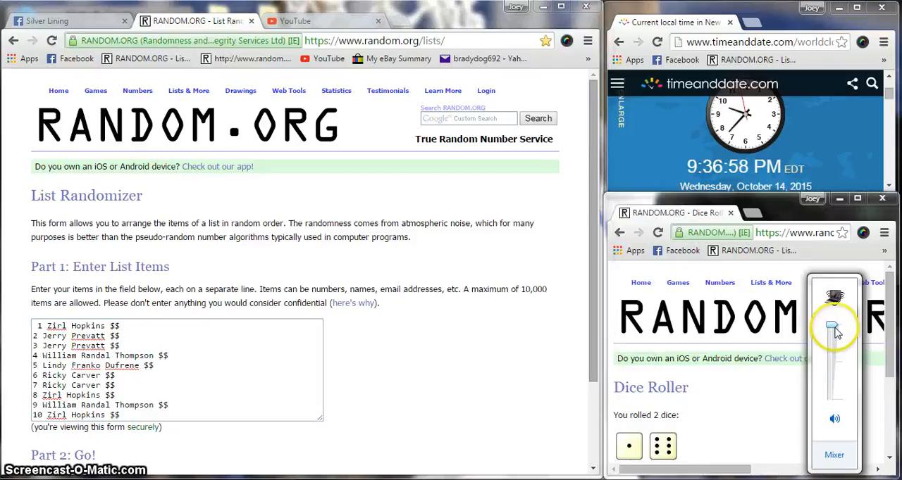
drag(834, 326, 831, 375)
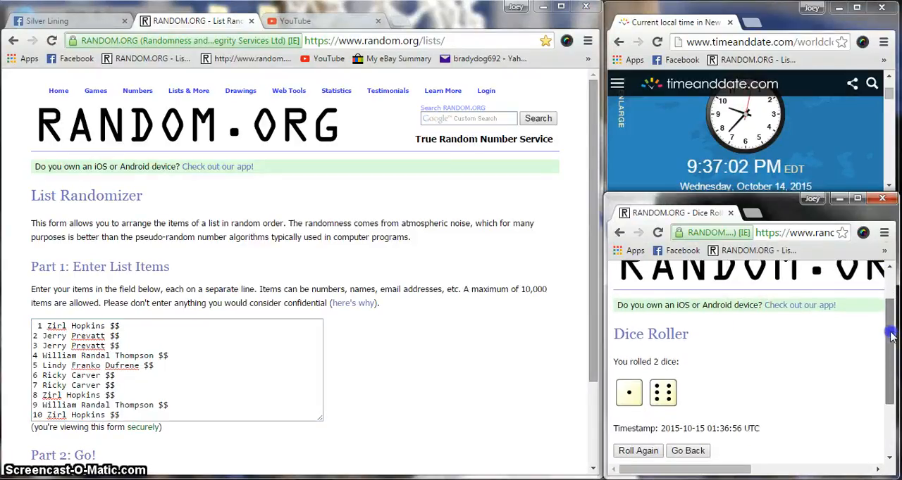
scroll(down, 3)
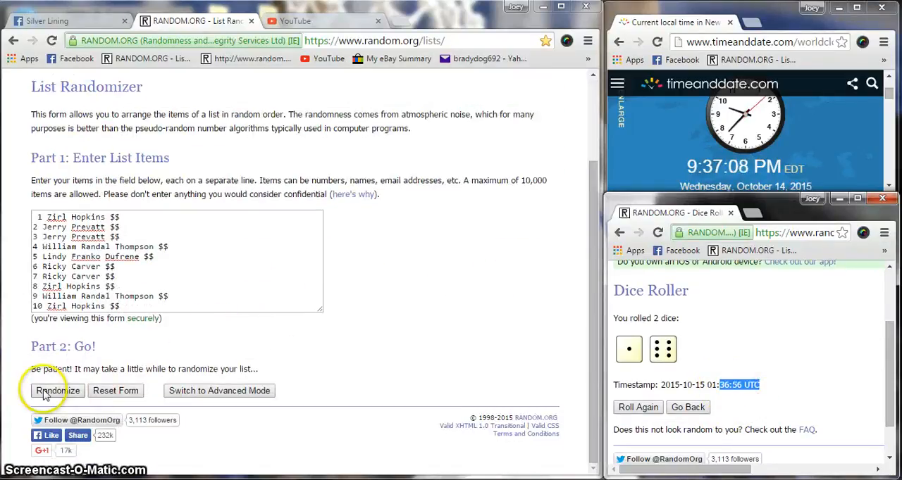
click(56, 392)
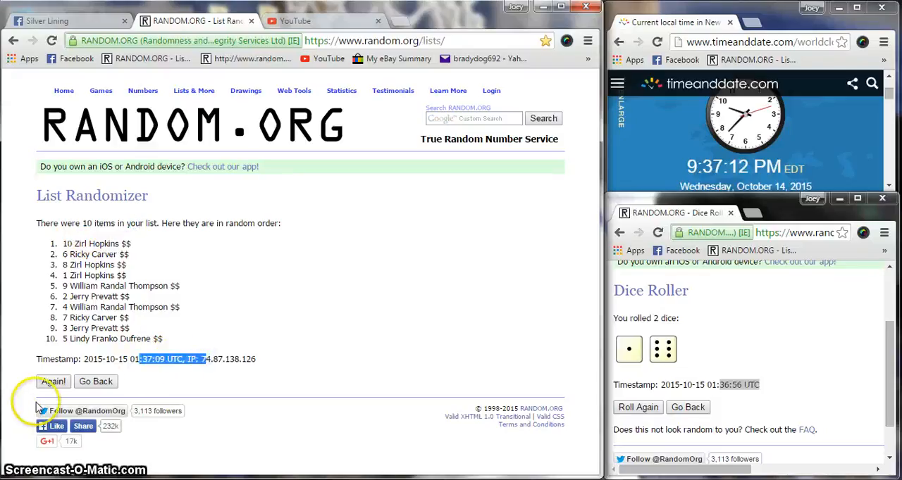
click(48, 382)
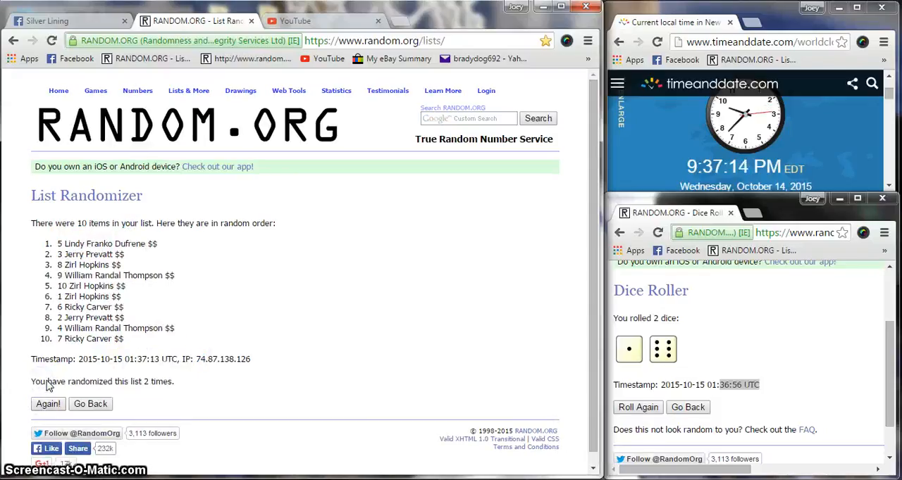
click(48, 404)
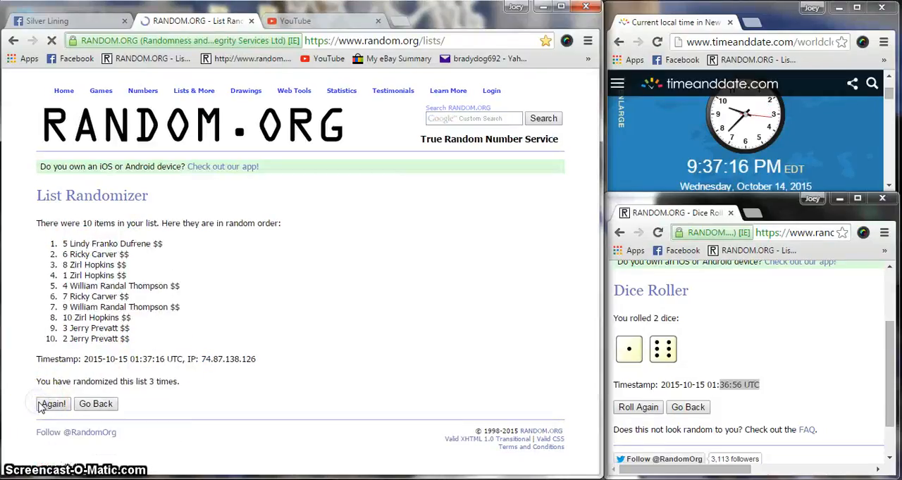
click(47, 403)
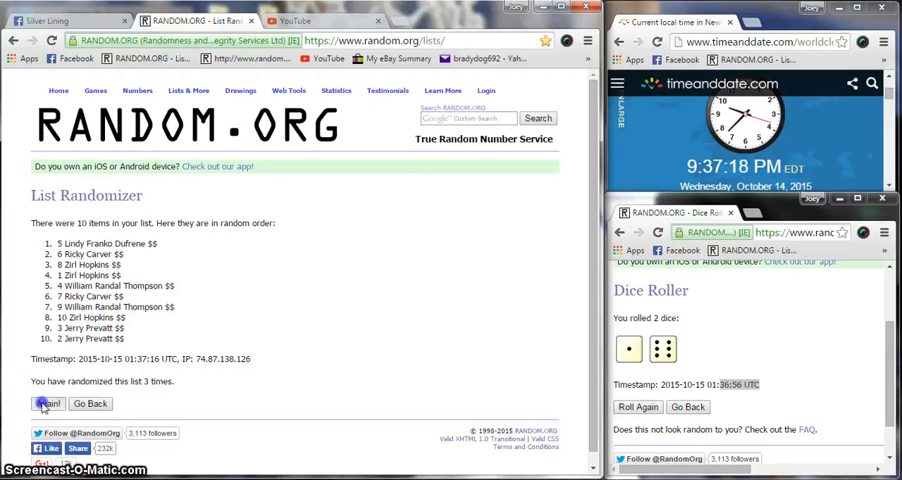
click(48, 403)
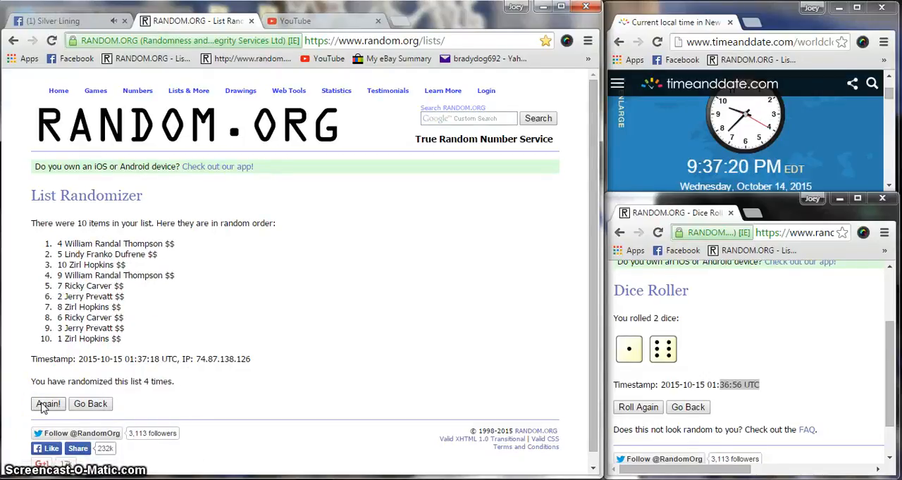
click(48, 403)
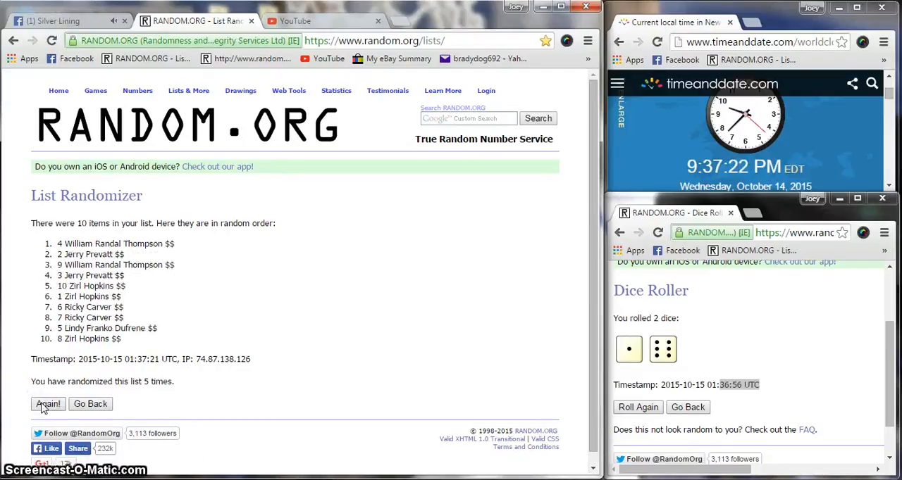
click(48, 403)
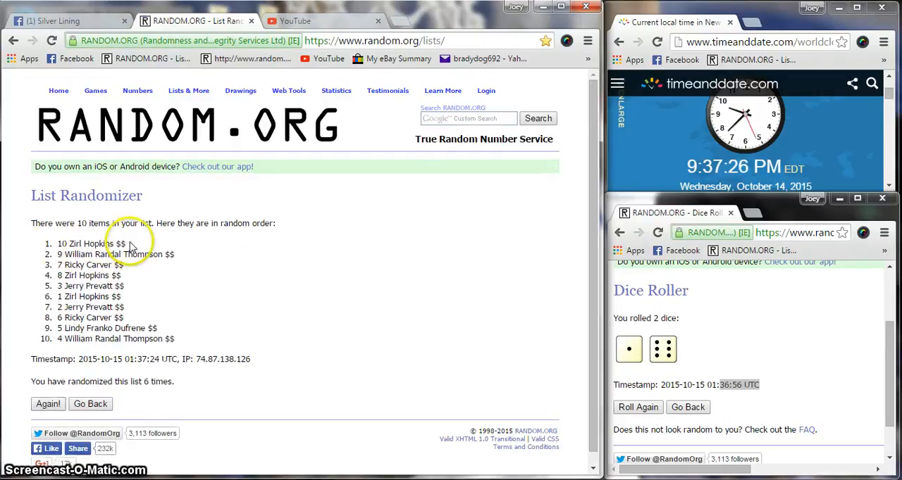
mouse_move(716, 350)
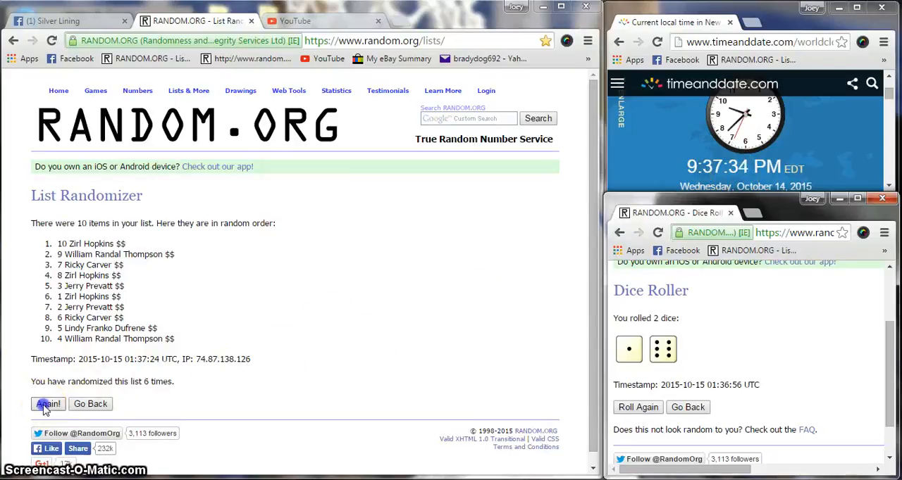
click(48, 403)
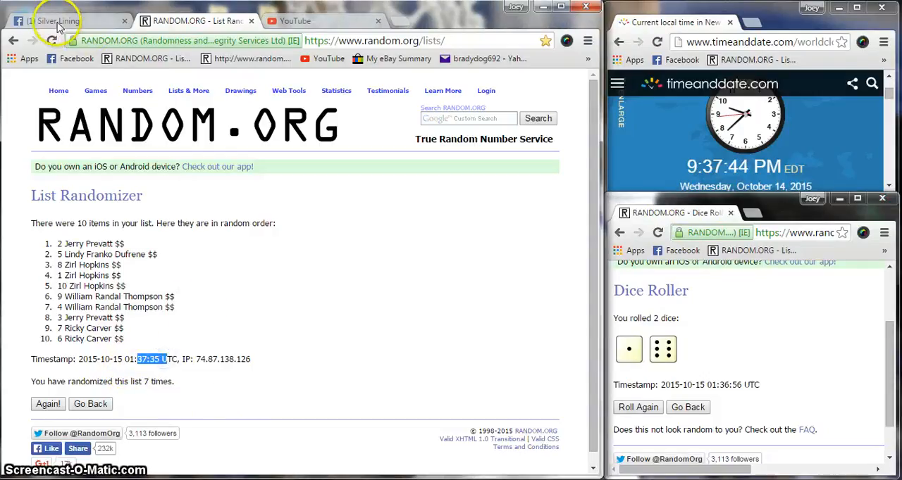
click(59, 20)
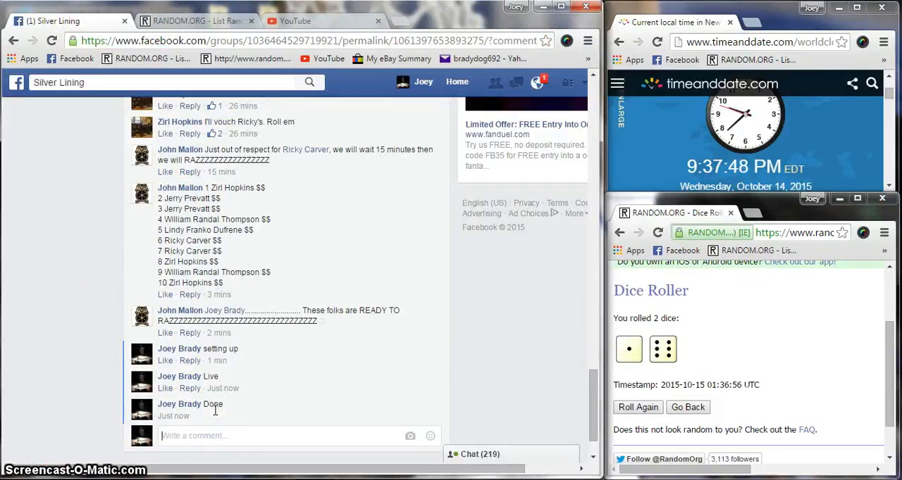
mouse_move(222, 417)
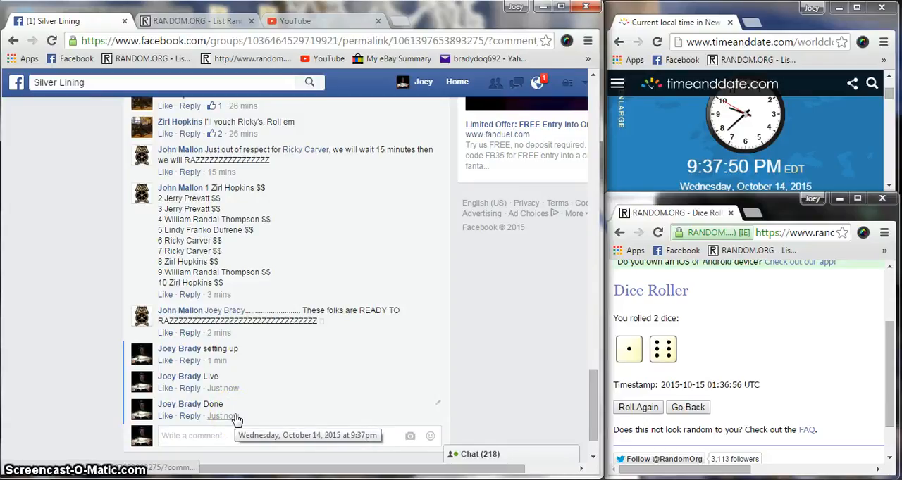